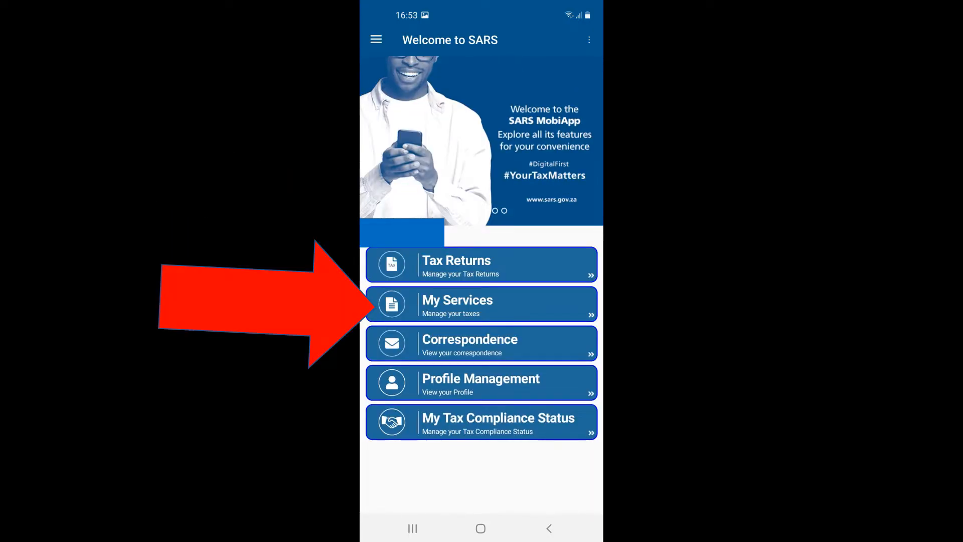
# Go to My Services from the SARS MobiApp home screen
pyautogui.click(480, 304)
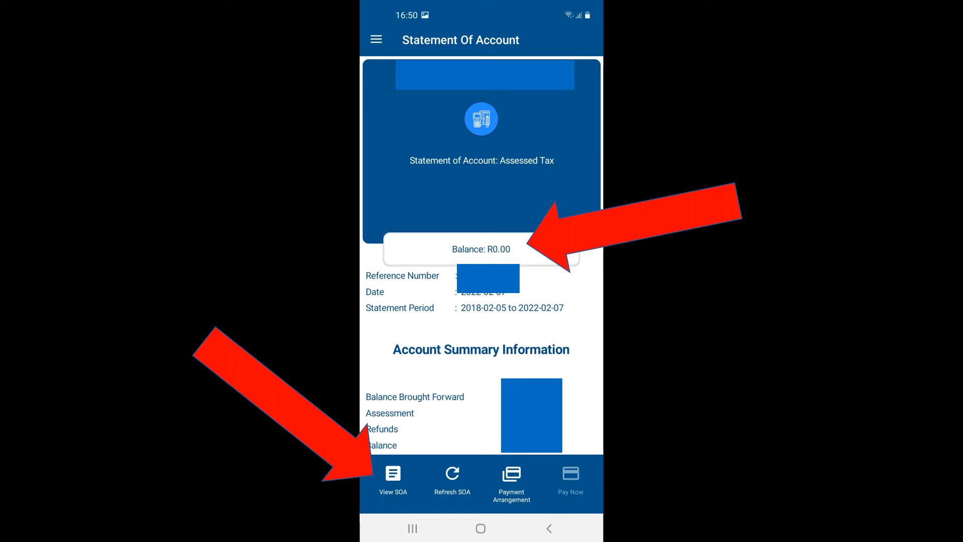
# Open the two-page Statement of Account PDF via View SOA
pyautogui.click(392, 475)
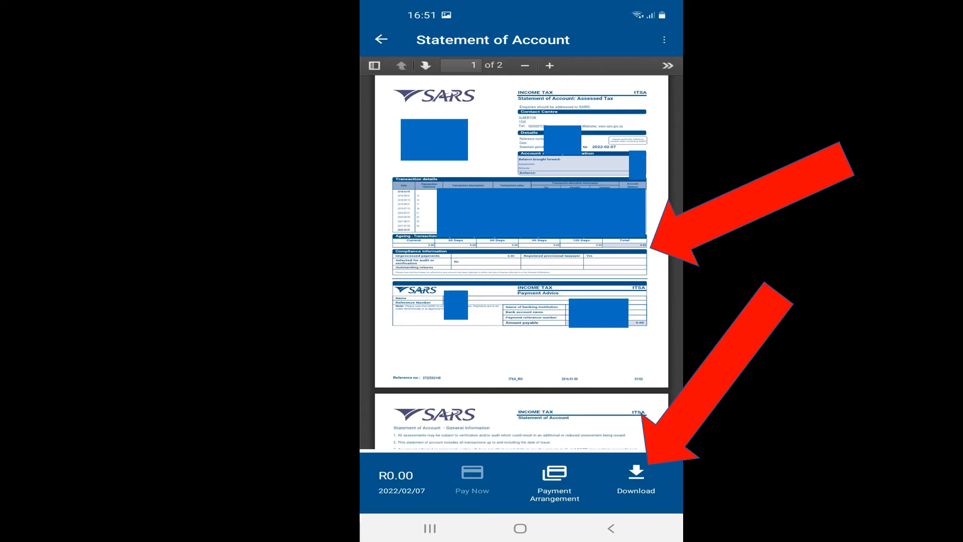